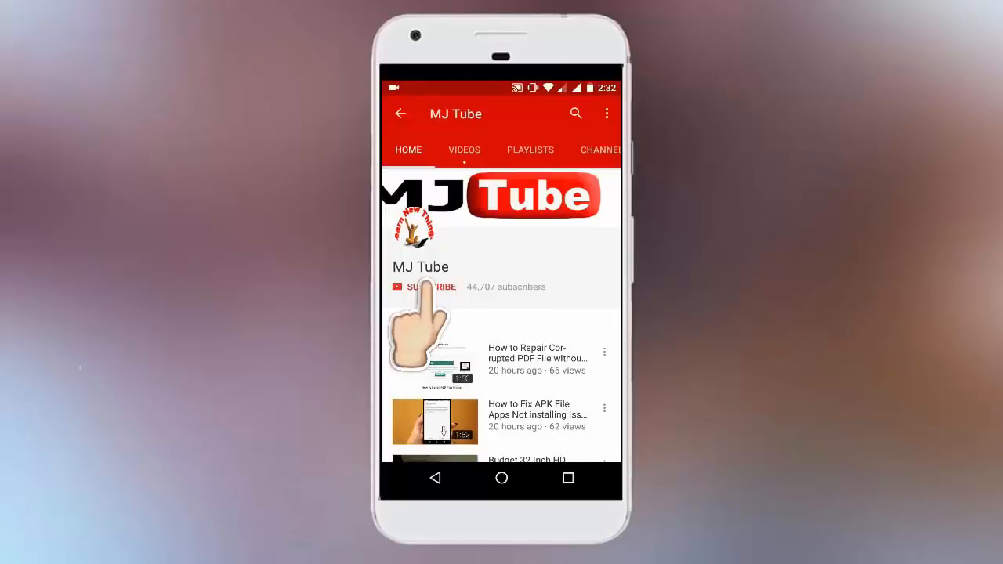
Refresh the desktop from its right-click menu before starting the cleanup
left_click(431, 287)
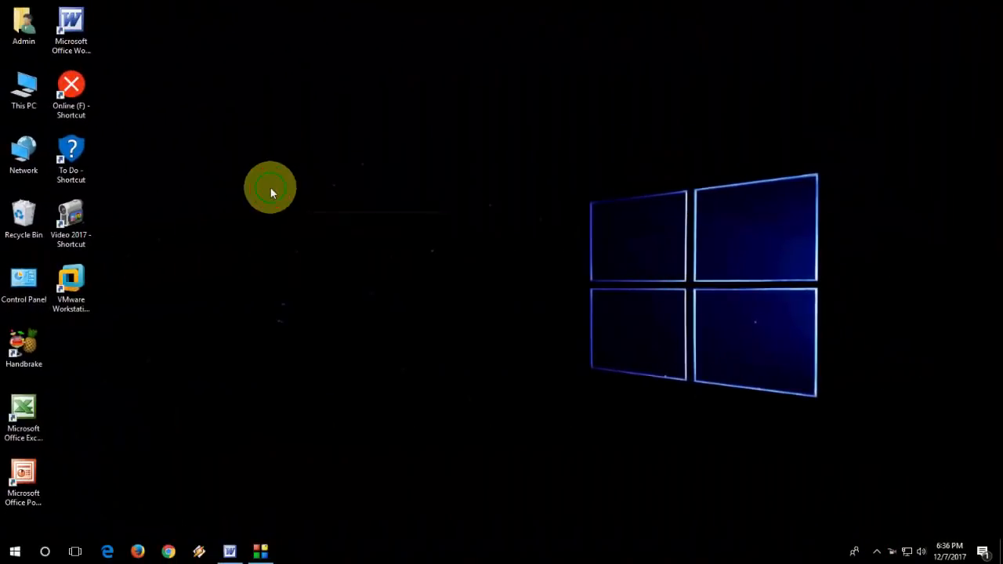
right_click(269, 191)
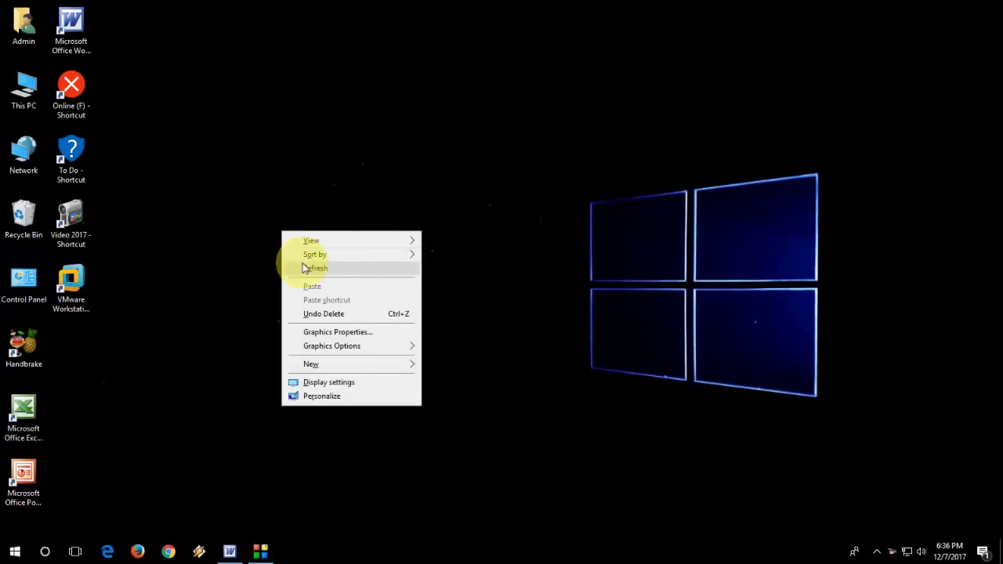
left_click(316, 268)
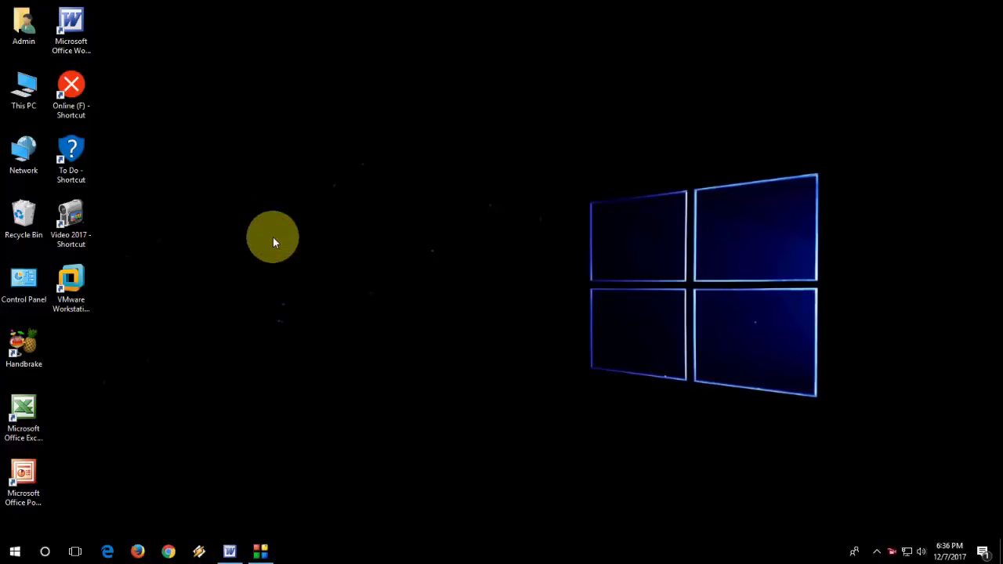
mouse_move(279, 227)
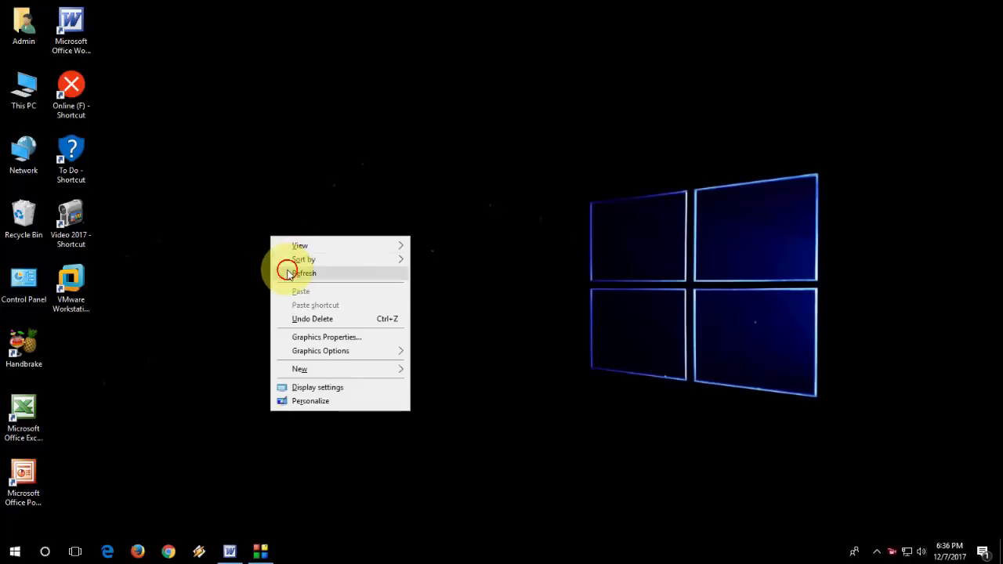
left_click(304, 272)
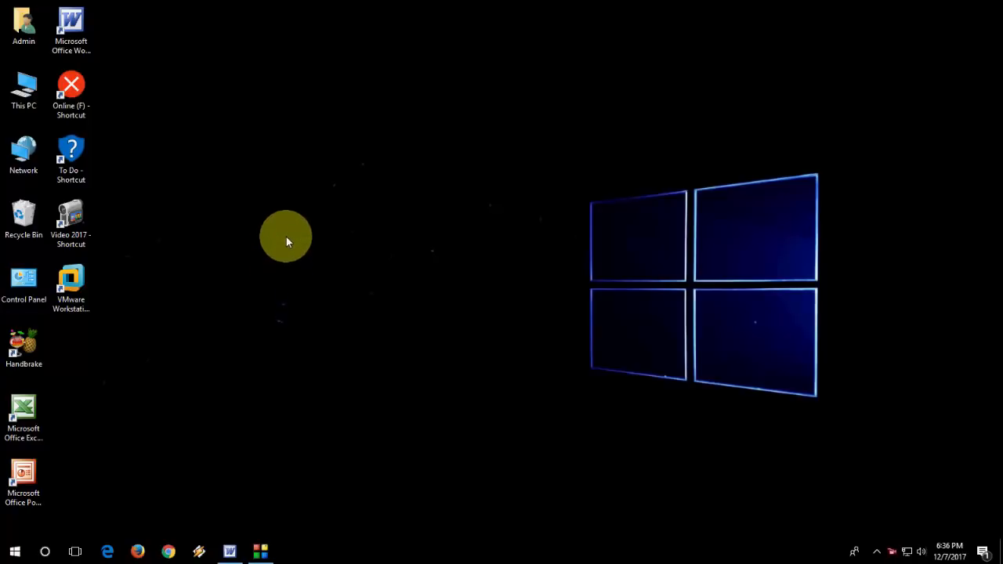
mouse_move(347, 185)
type("disk")
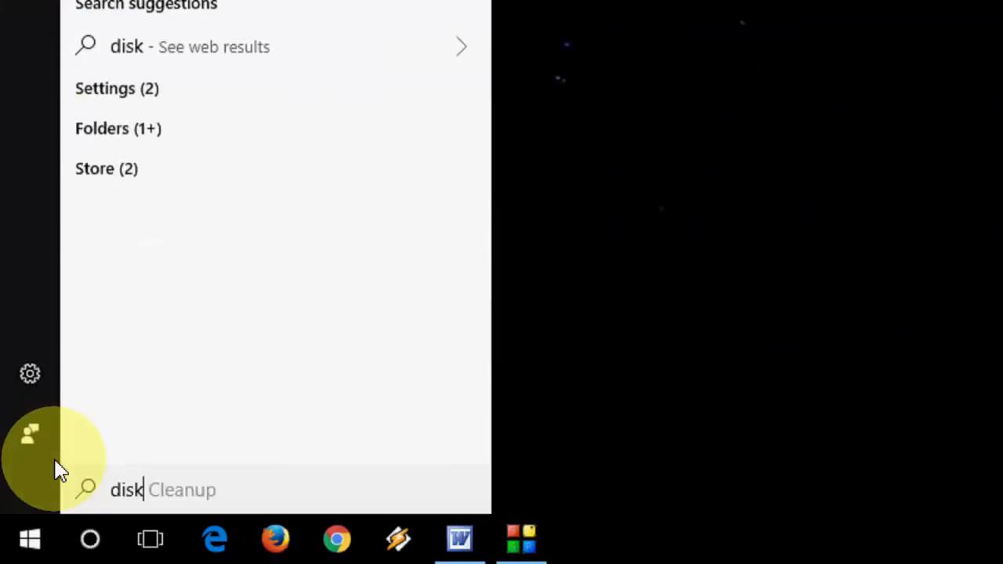
Launch Disk Cleanup from Start search and confirm drive C as the target
type("cleanup")
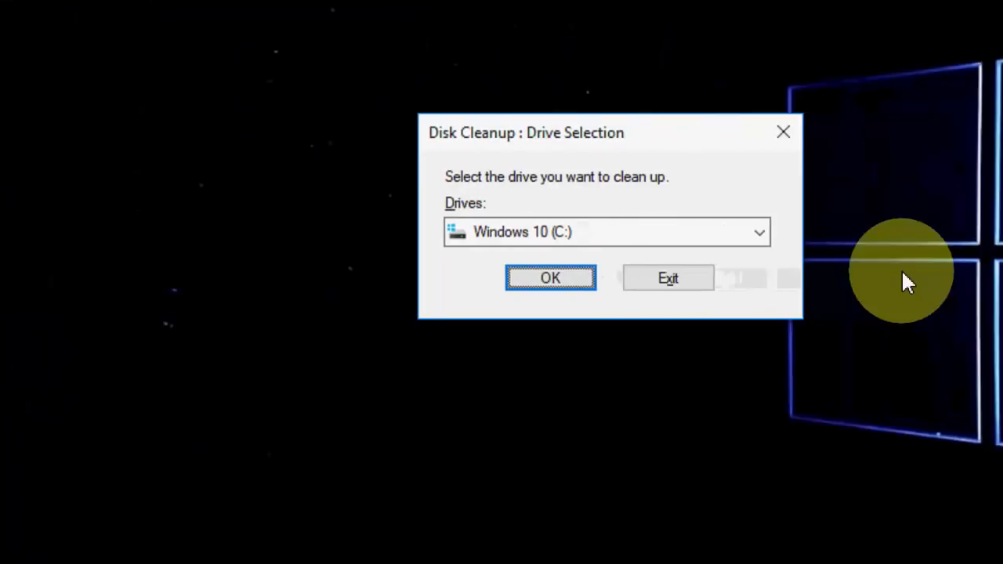
left_click(552, 278)
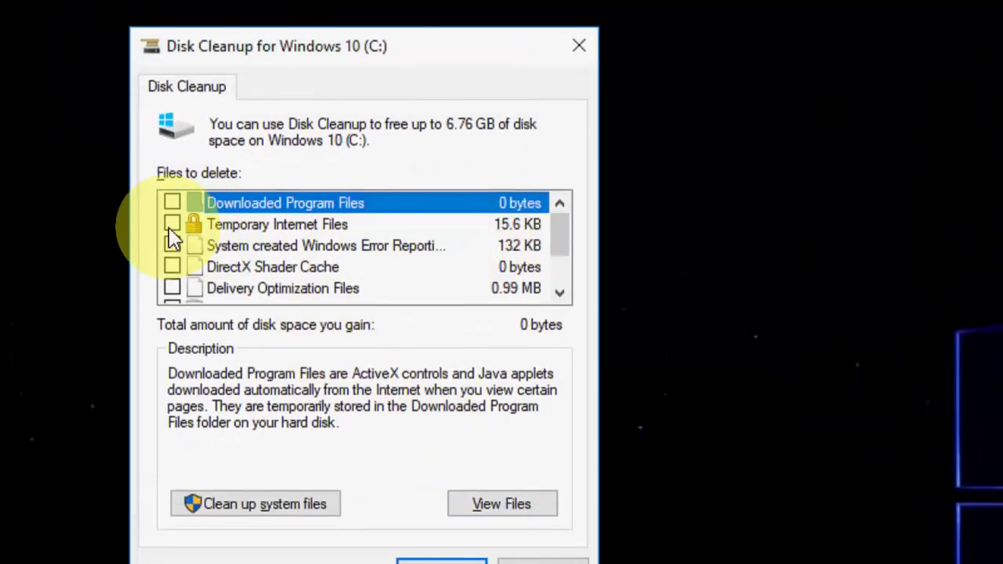
Tick Temporary Internet Files, Recycle Bin, Temporary files and Thumbnails for deletion
left_click(172, 224)
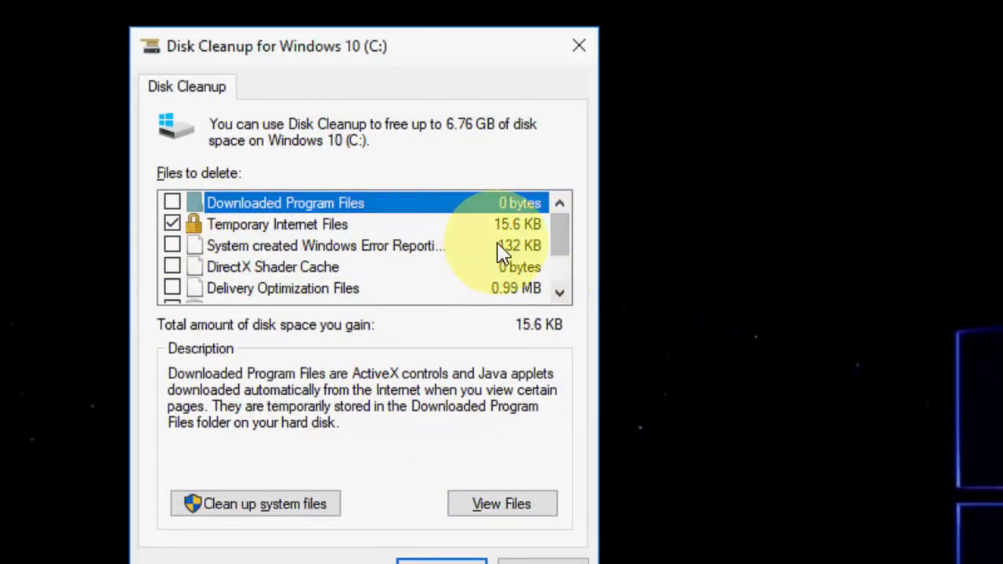
mouse_move(558, 299)
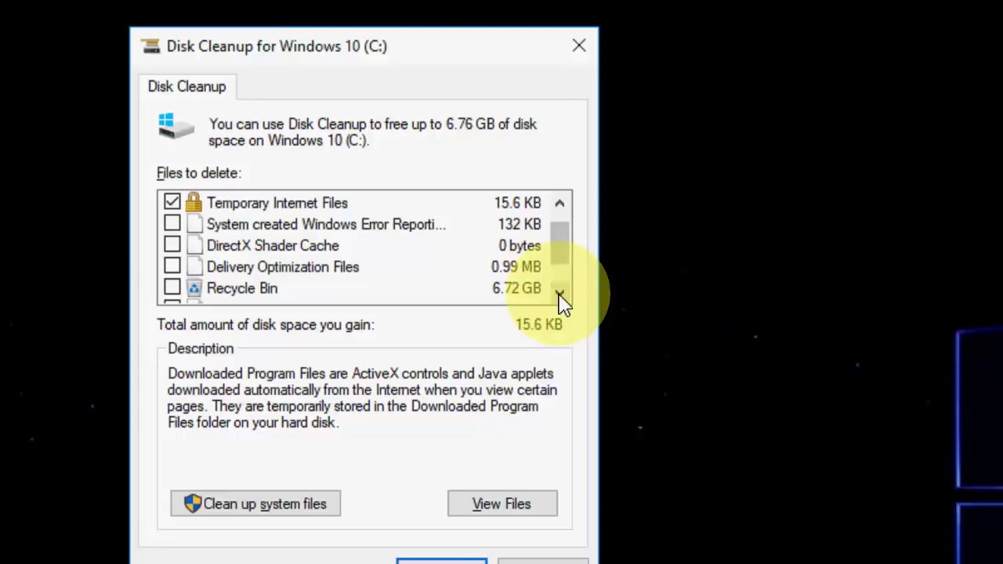
left_click(172, 288)
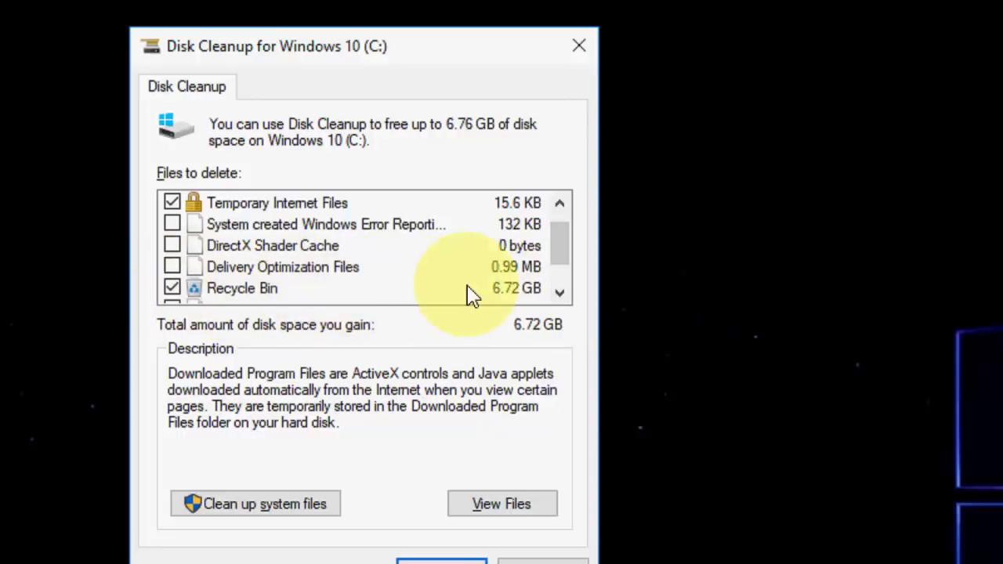
left_click(560, 292)
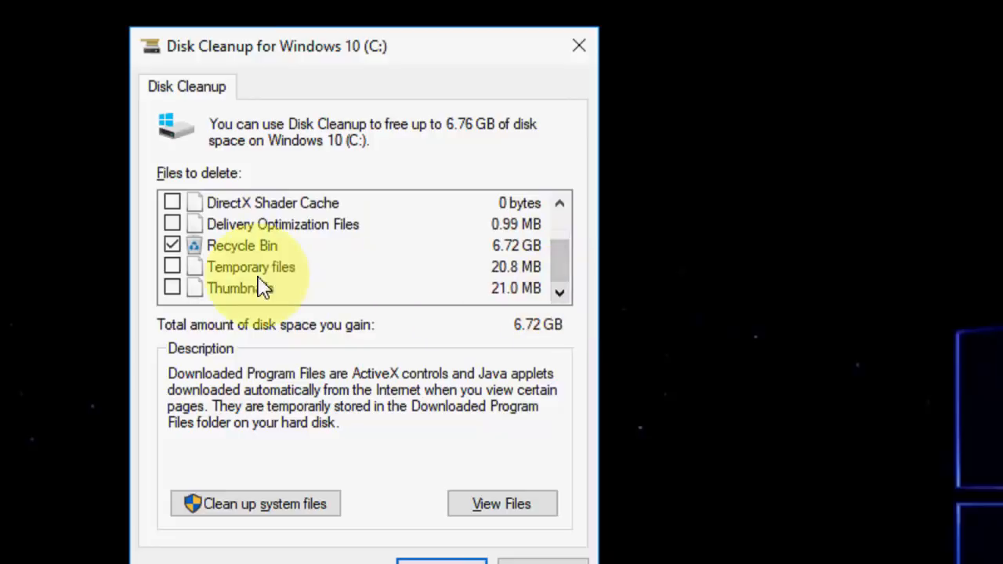
left_click(173, 267)
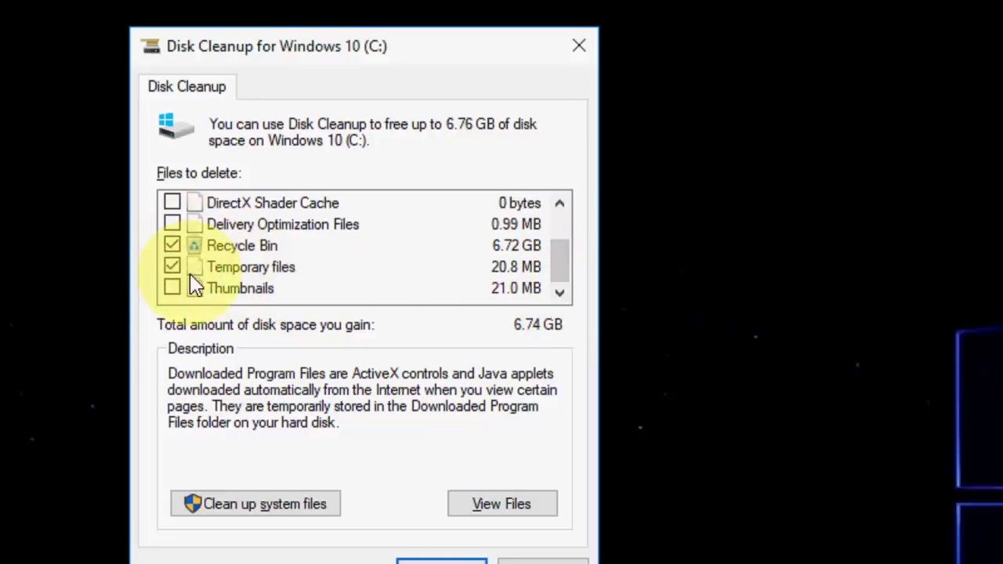
left_click(172, 289)
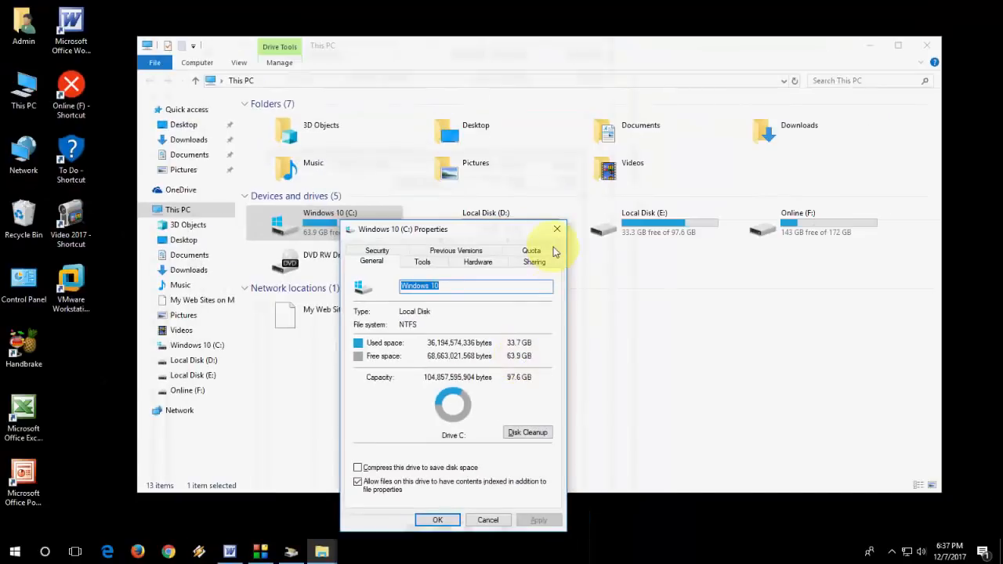
Close C: Properties and confirm permanently deleting the ticked Disk Cleanup files
left_click(527, 432)
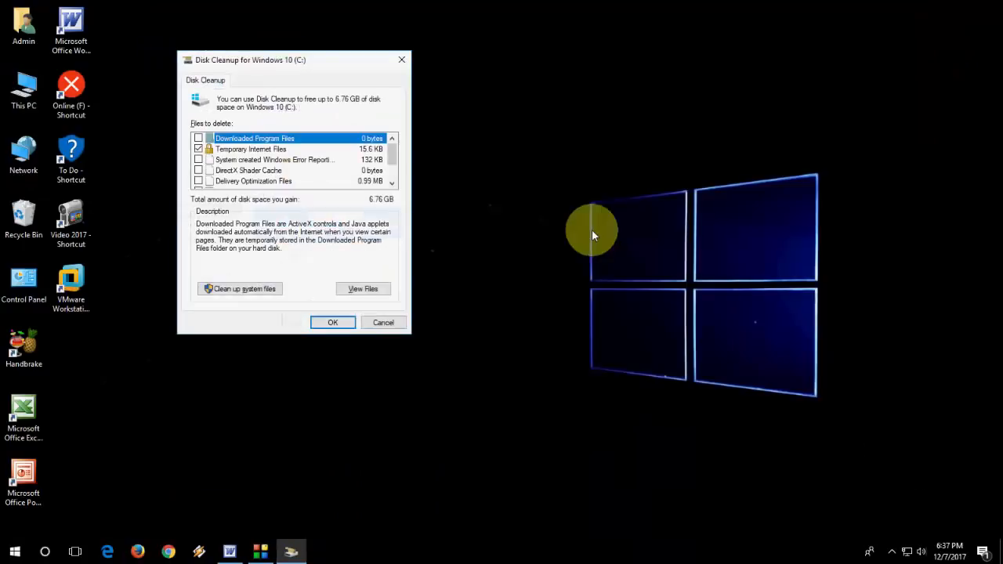
mouse_move(400, 170)
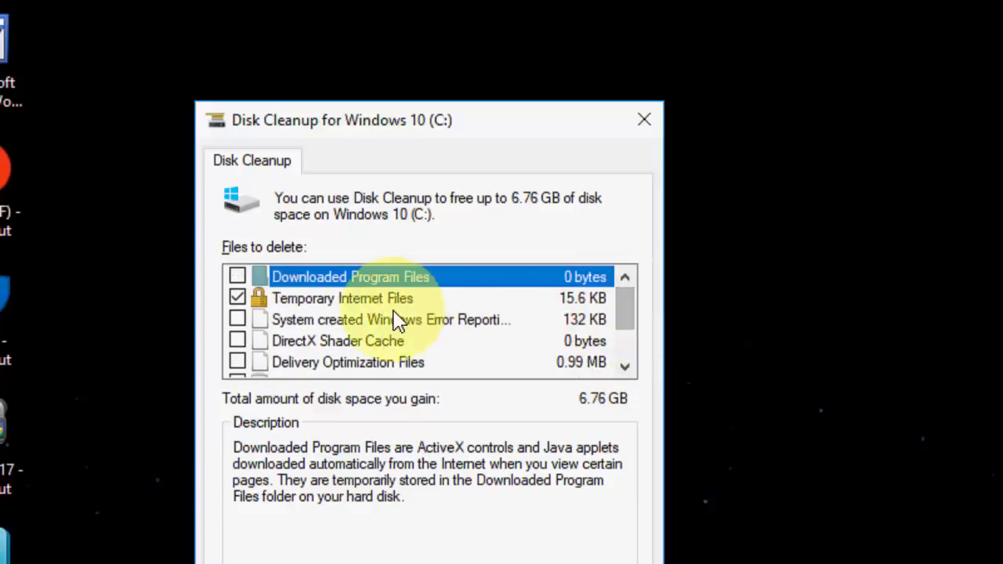
mouse_move(652, 389)
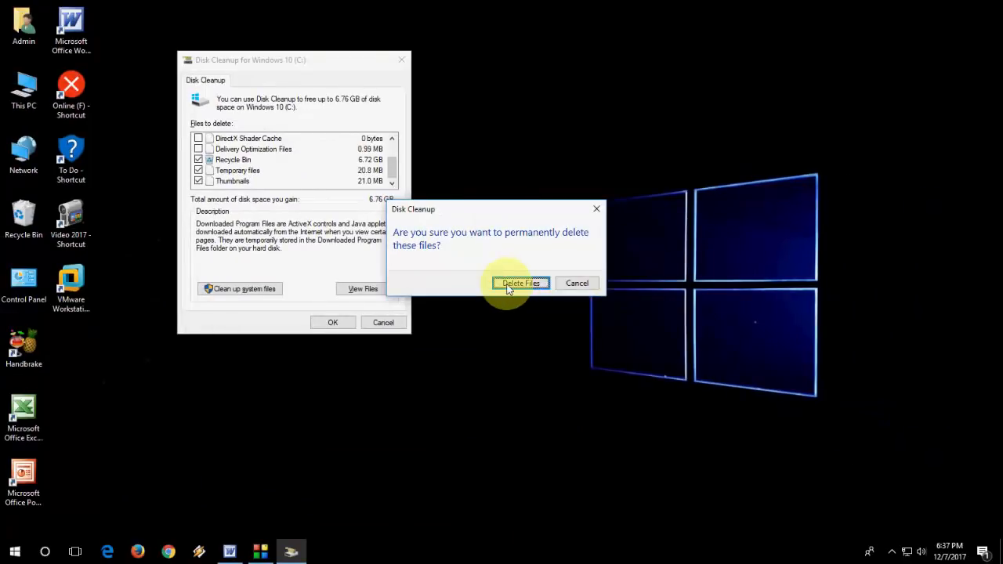
left_click(520, 282)
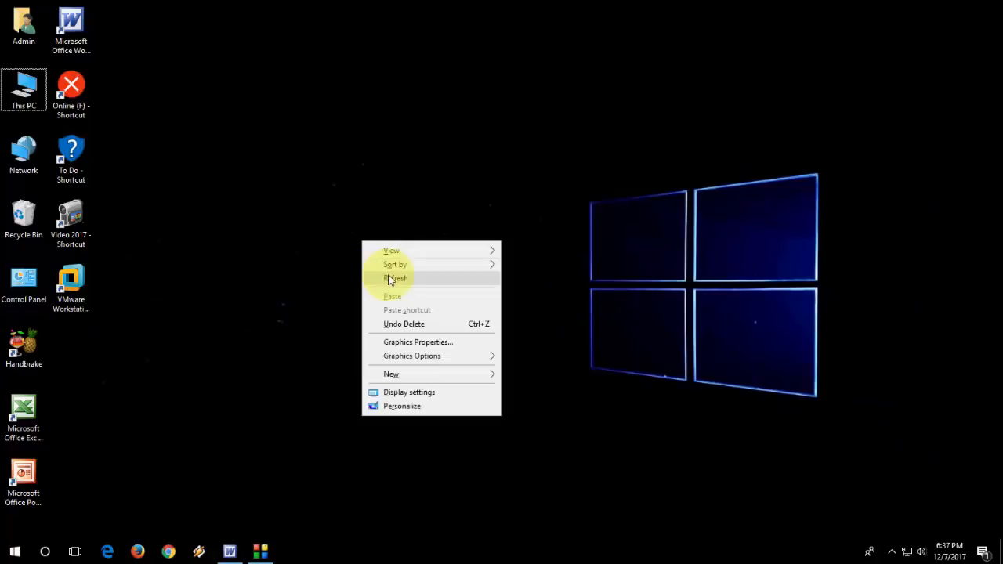
Open C:\Windows\Temp via Run and delete its contents, cancelling on the in-use vmware-SYSTEM folder
left_click(395, 279)
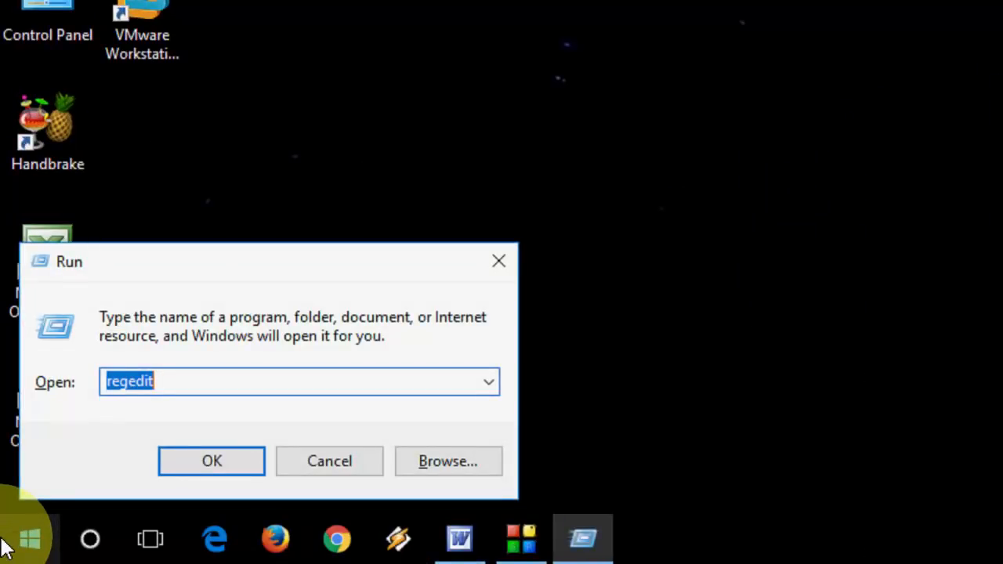
left_click(211, 460)
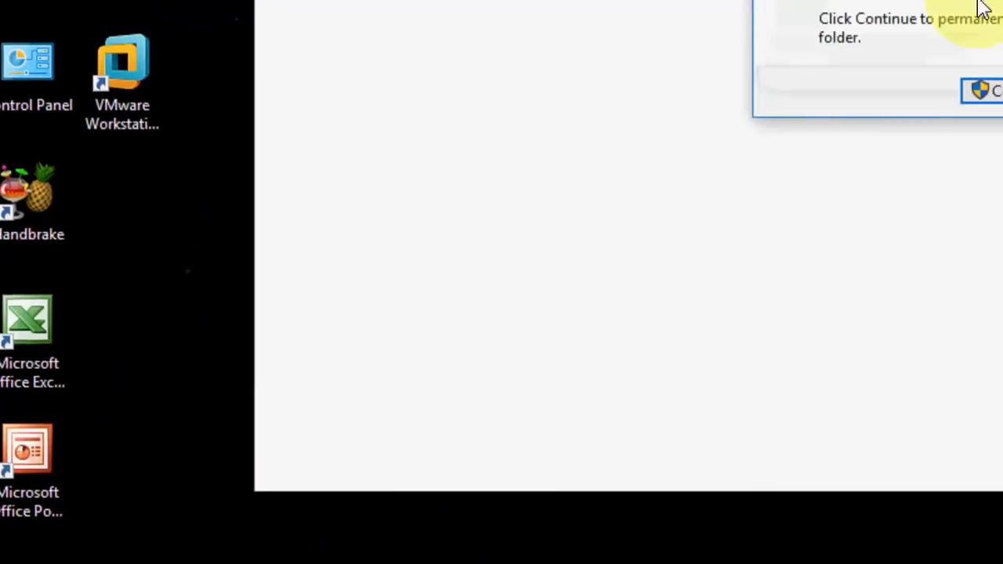
left_click(993, 86)
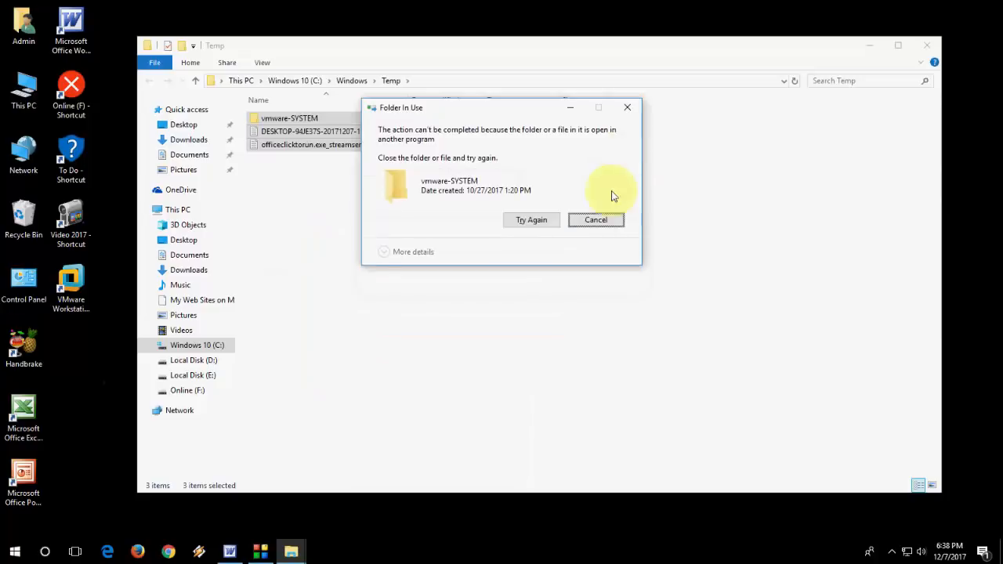
left_click(596, 219)
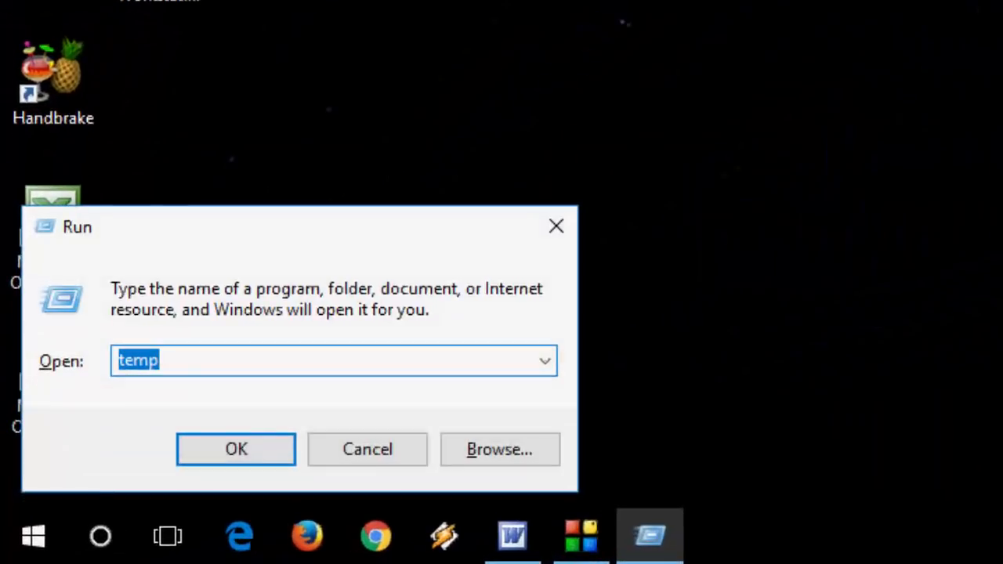
Open %temp via Run and delete the user's Temp files, skipping those in use
type("%temp")
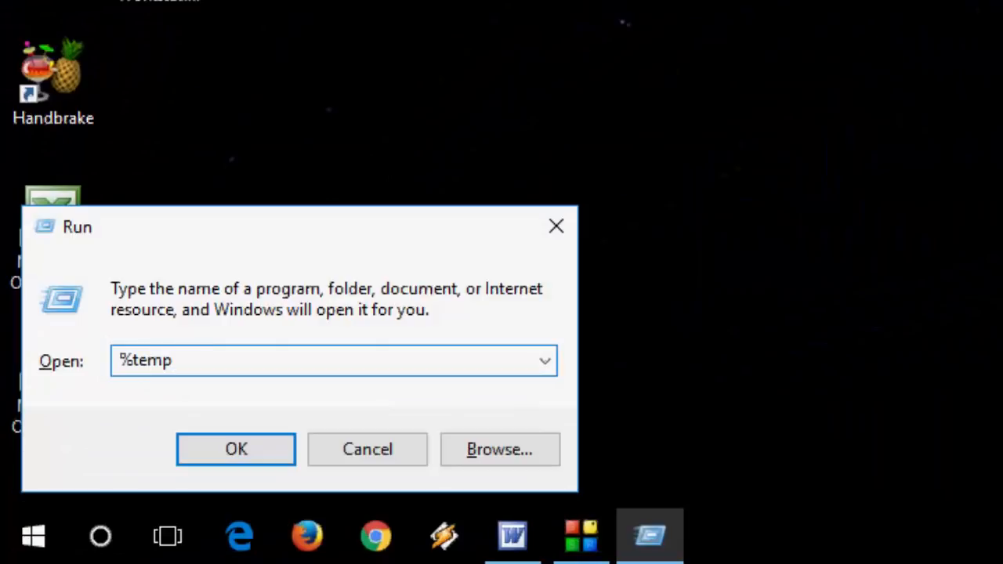
left_click(236, 449)
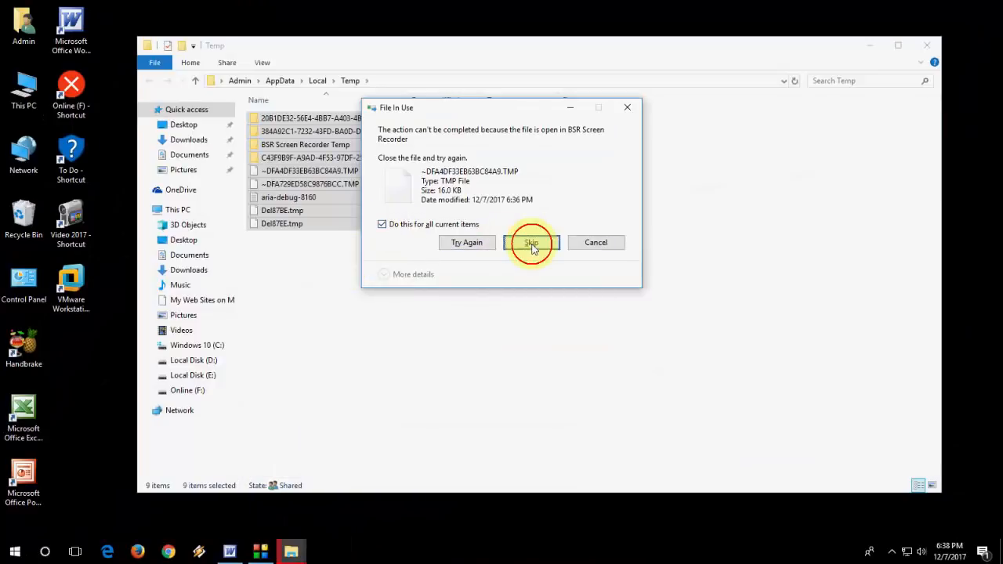
left_click(532, 241)
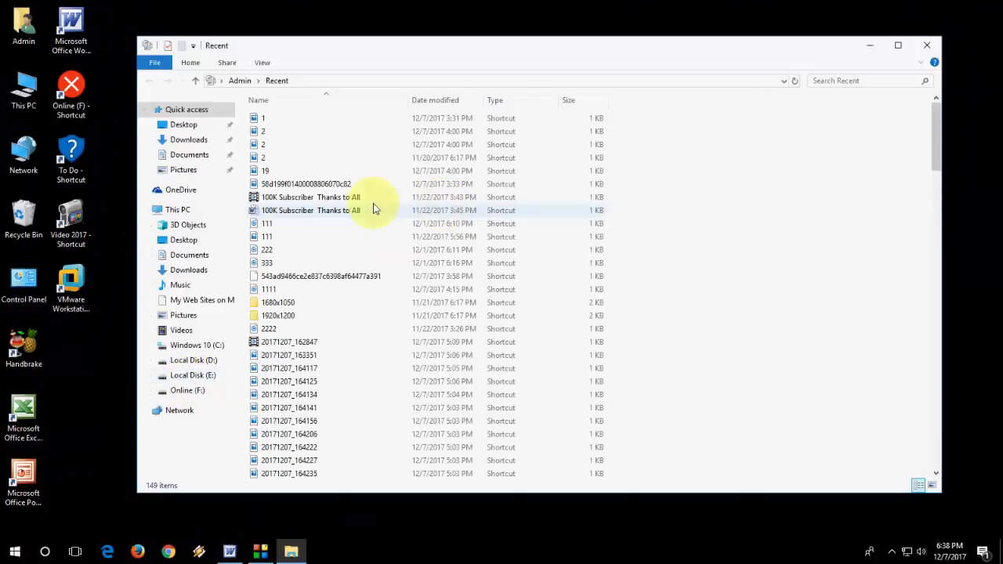
Select all 149 shortcuts in the Recent folder and delete them
key("ctrl+a")
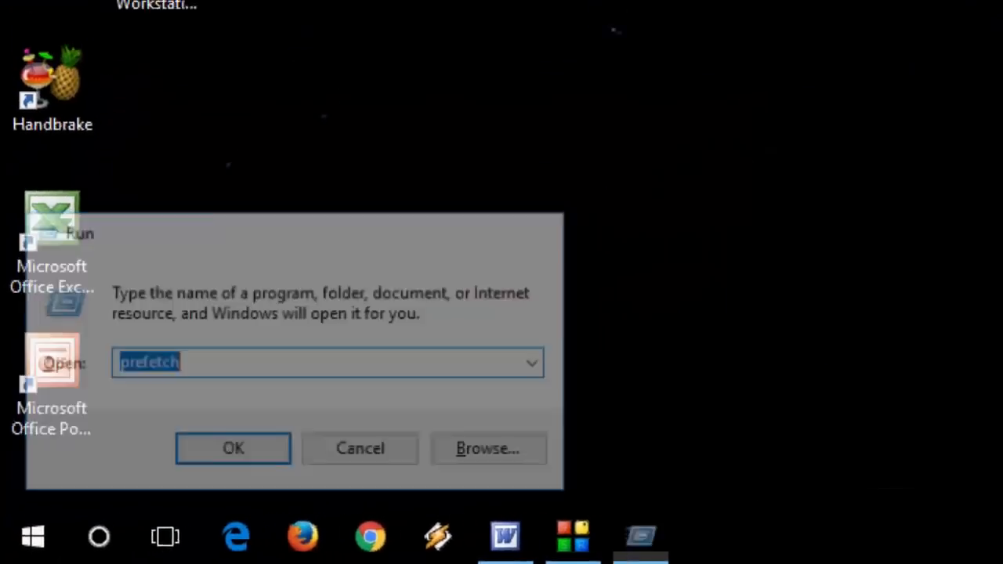
Open Prefetch via Run and delete its files, skipping all still-in-use items
left_click(232, 448)
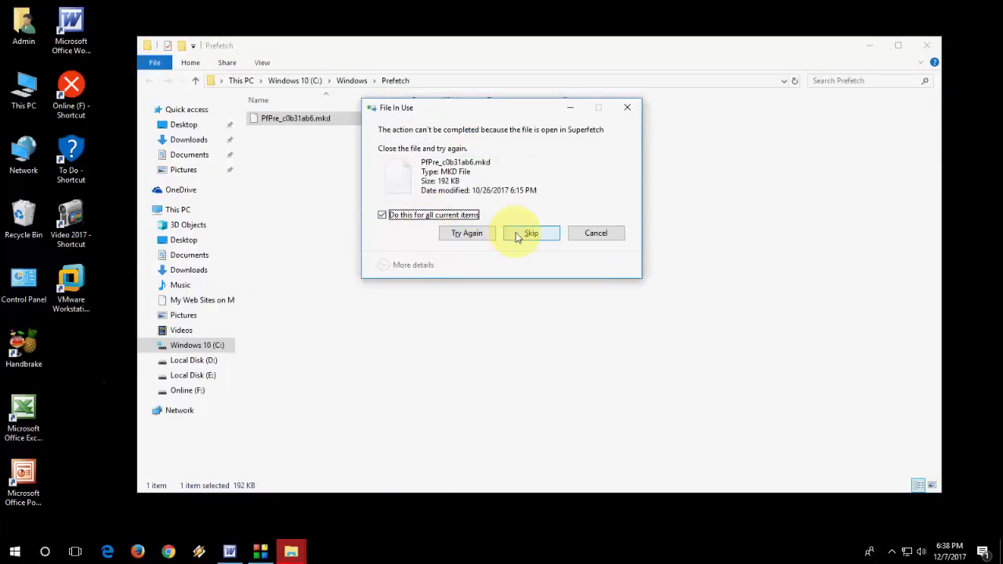
left_click(530, 232)
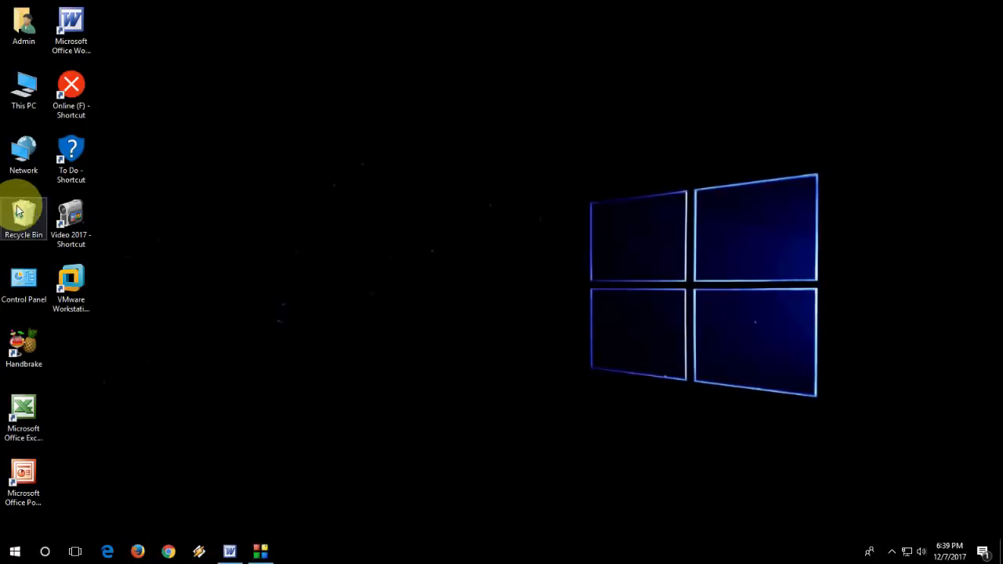
Open This PC and browse into the Windows 10 (C:) drive
double_click(22, 84)
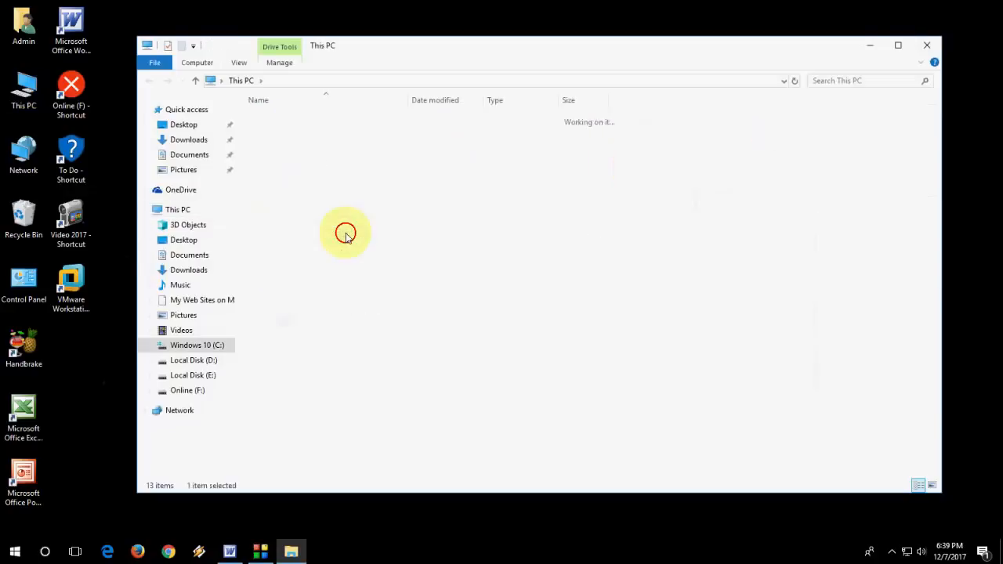
double_click(197, 345)
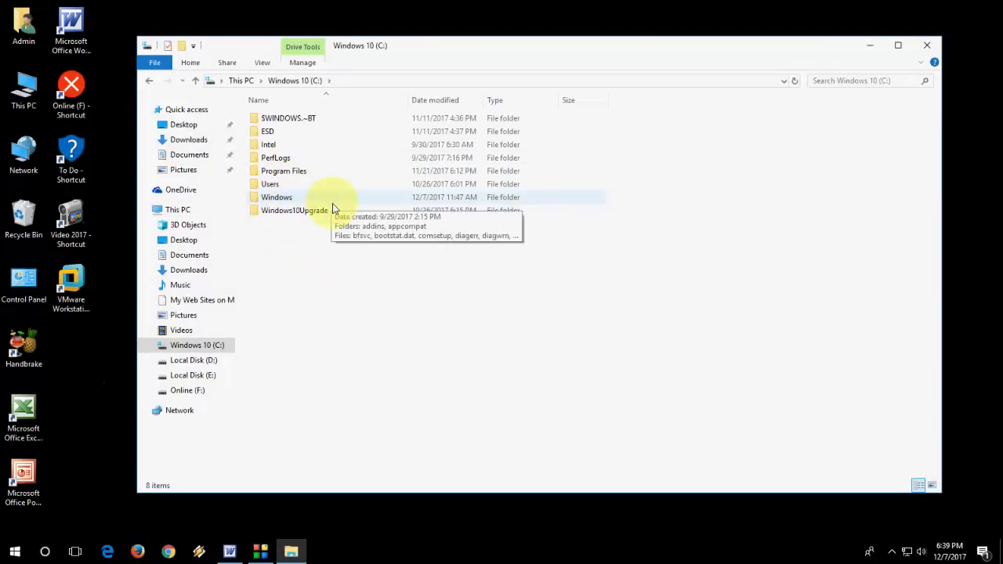
mouse_move(316, 266)
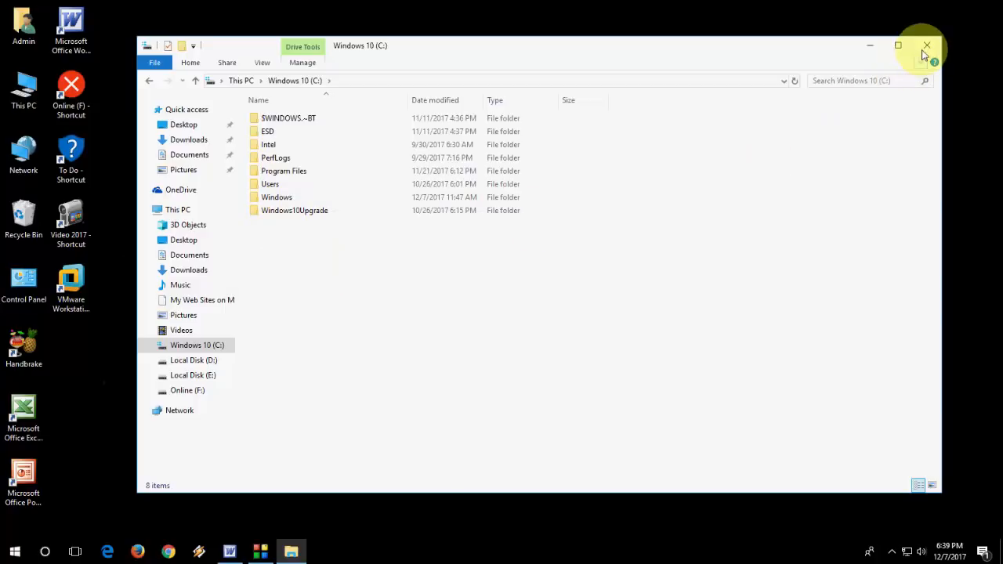
mouse_move(925, 52)
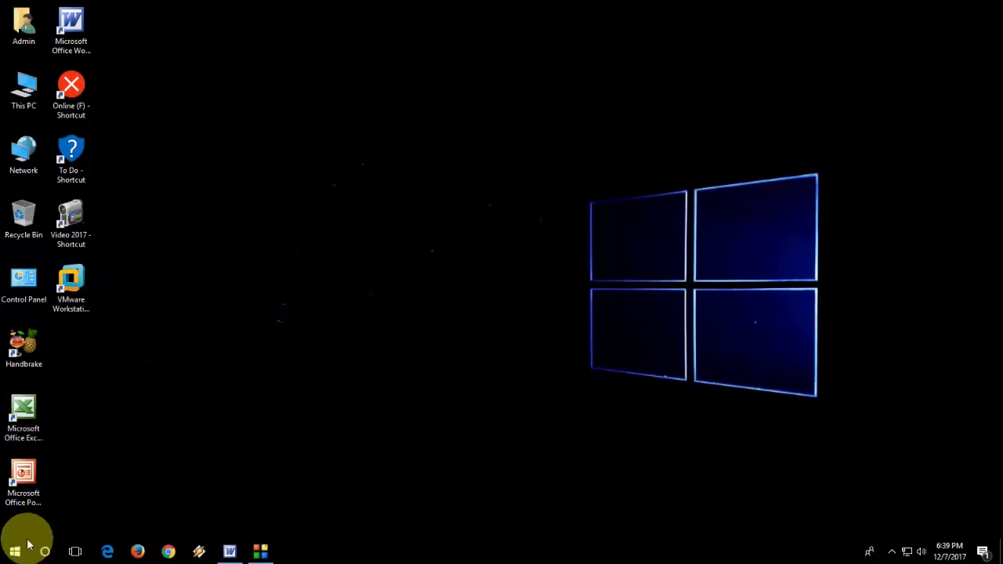
In Settings > System > Storage switch Storage sense On and open 'Change how we free up space'
left_click(9, 547)
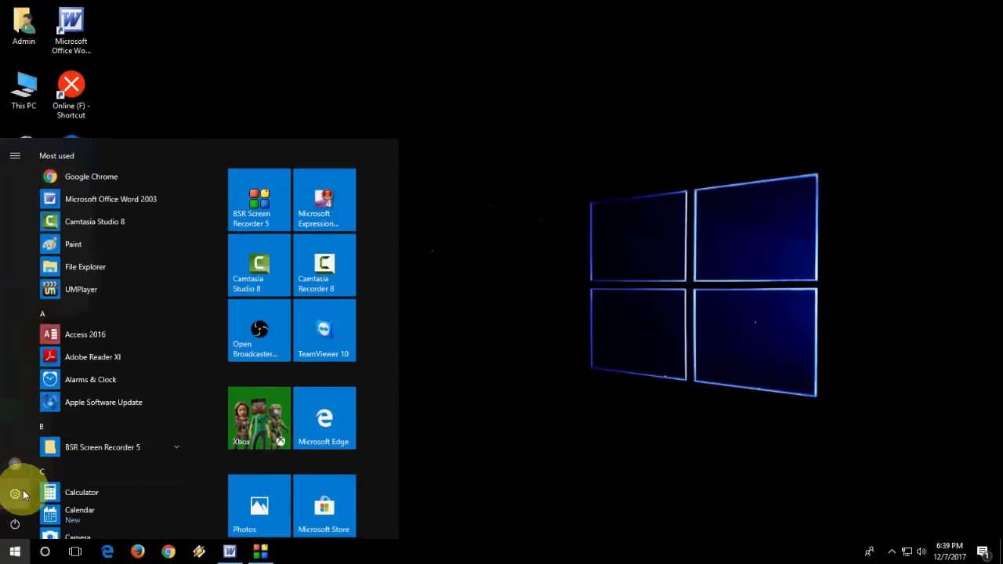
left_click(16, 493)
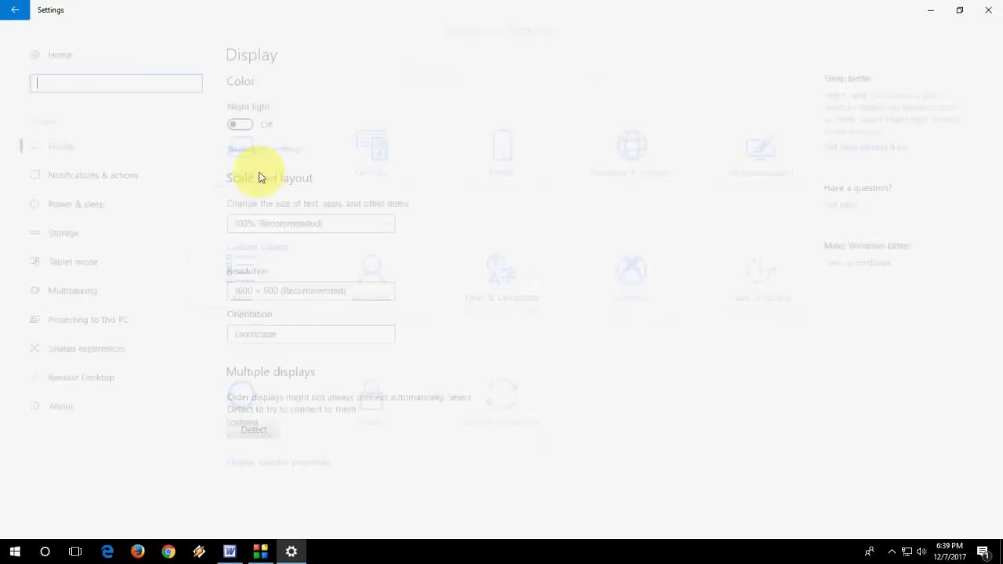
left_click(63, 232)
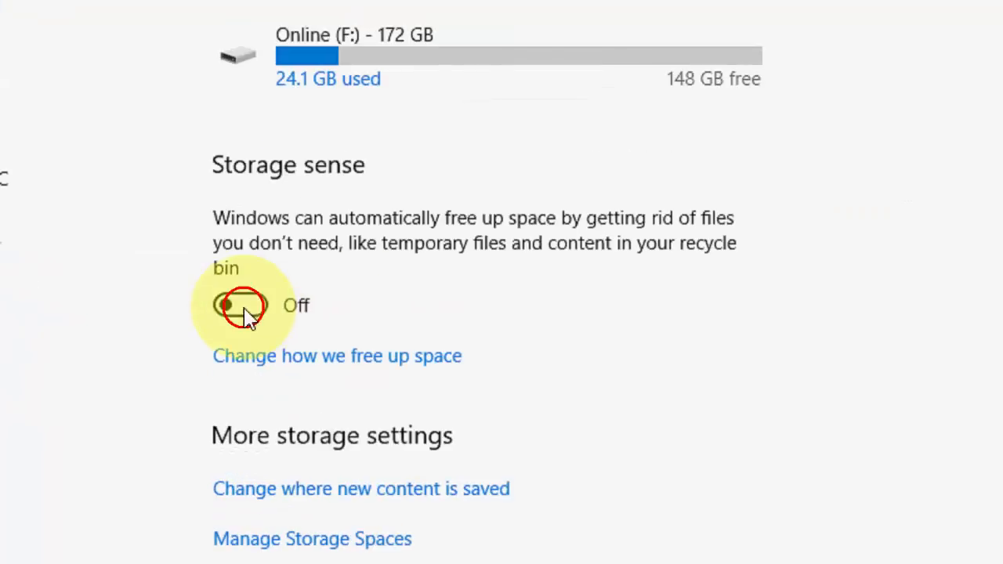
left_click(235, 306)
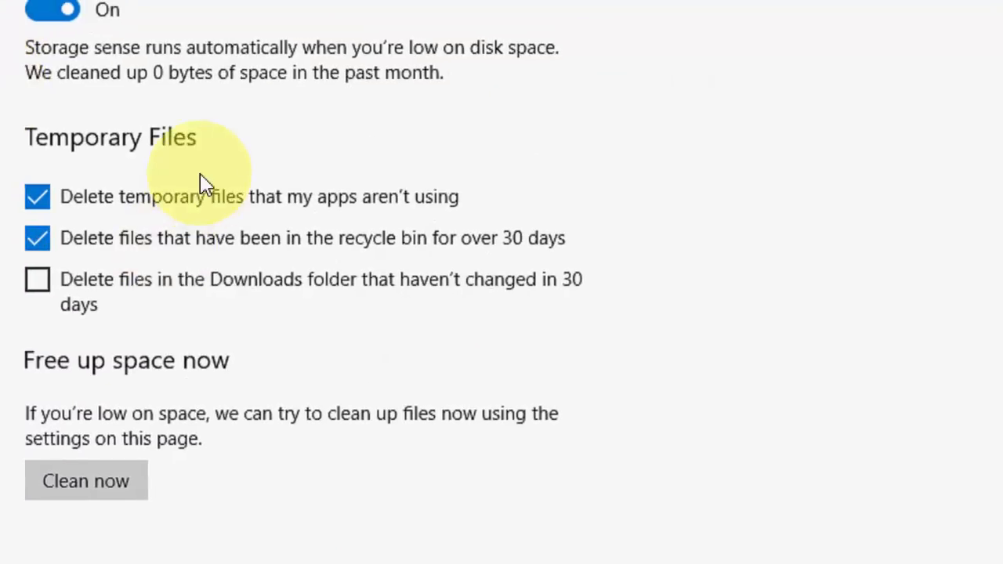
left_click(84, 480)
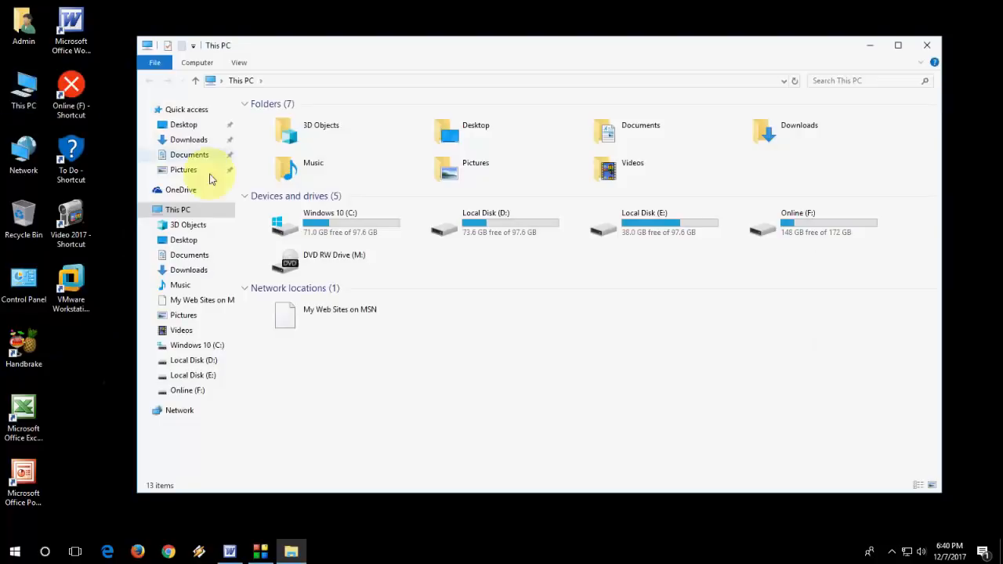
mouse_move(331, 235)
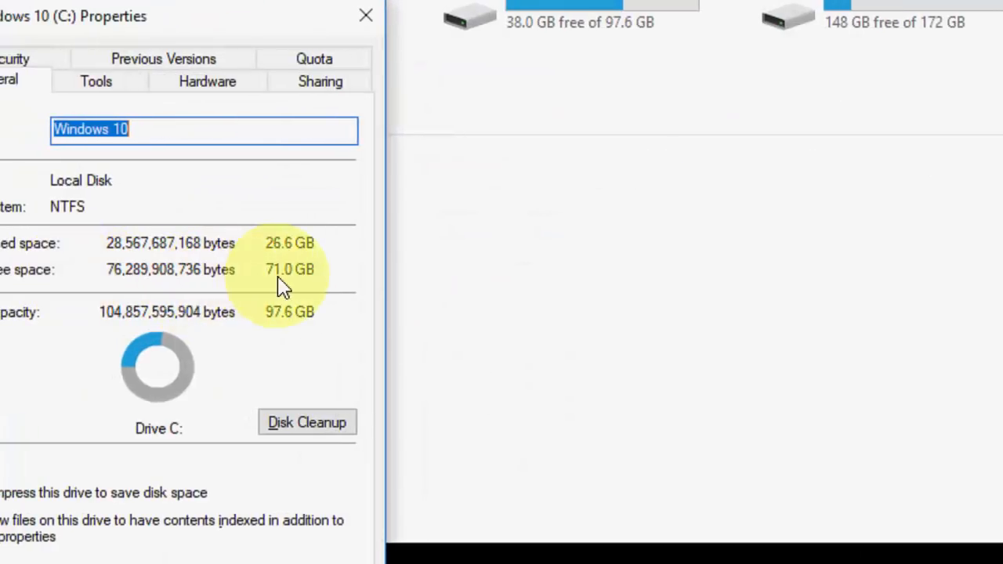
mouse_move(157, 289)
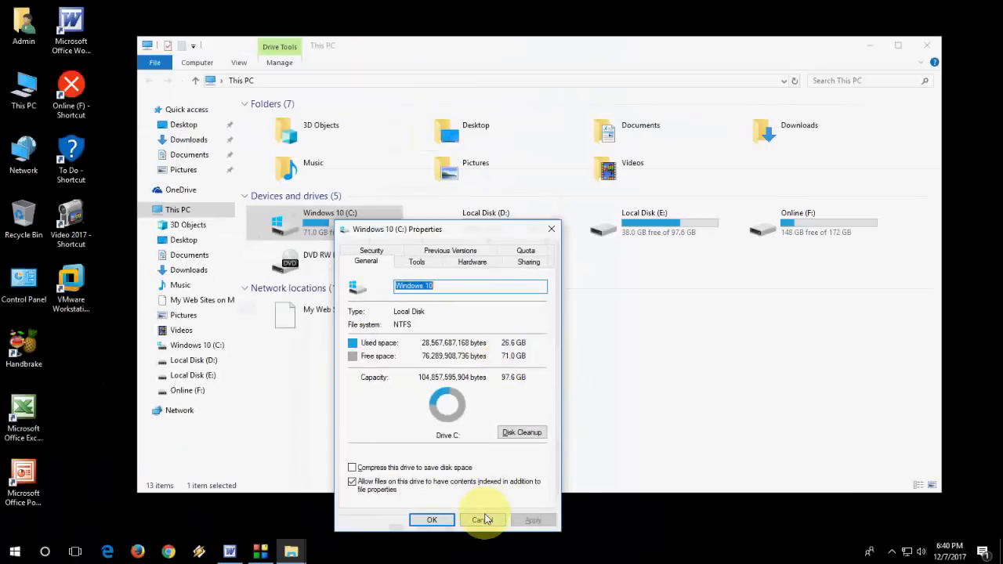
Read 71.0 GB free in the C: drive Properties, close it and refresh the desktop
left_click(522, 433)
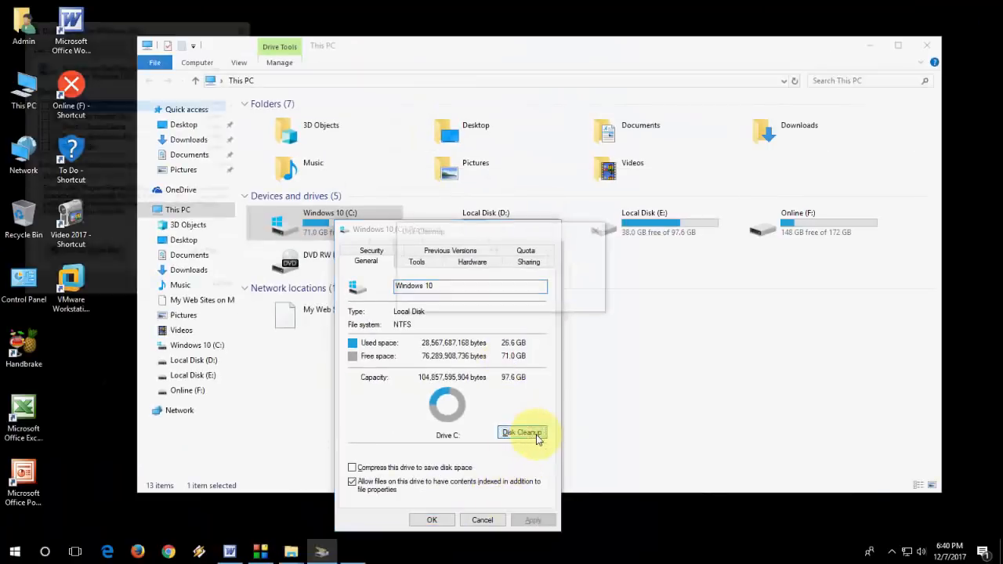
left_click(522, 433)
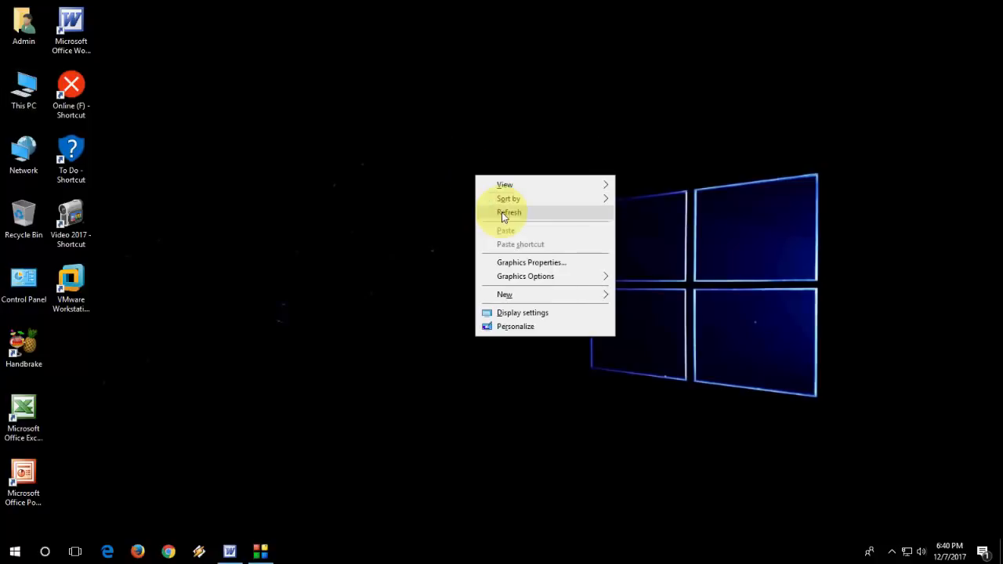
left_click(507, 213)
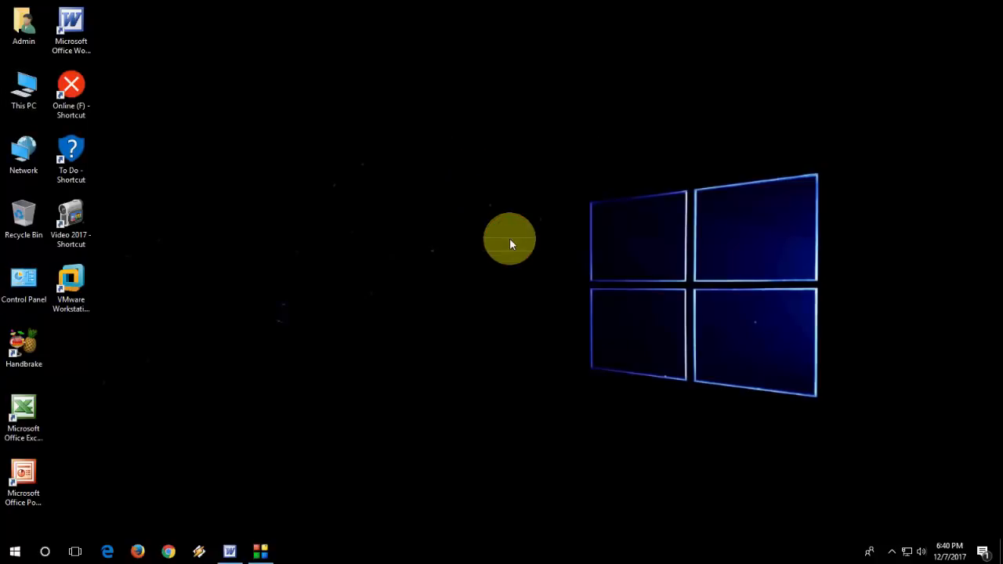